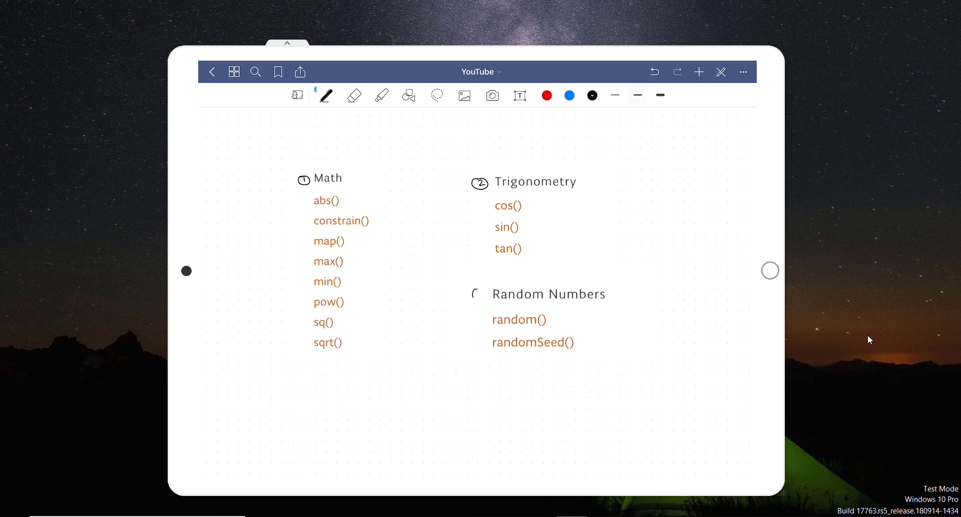
- Circle a 3 beside Random Numbers and tick map(), max() and every remaining listed function
{"action": "left_click", "coordinate": [476, 294]}
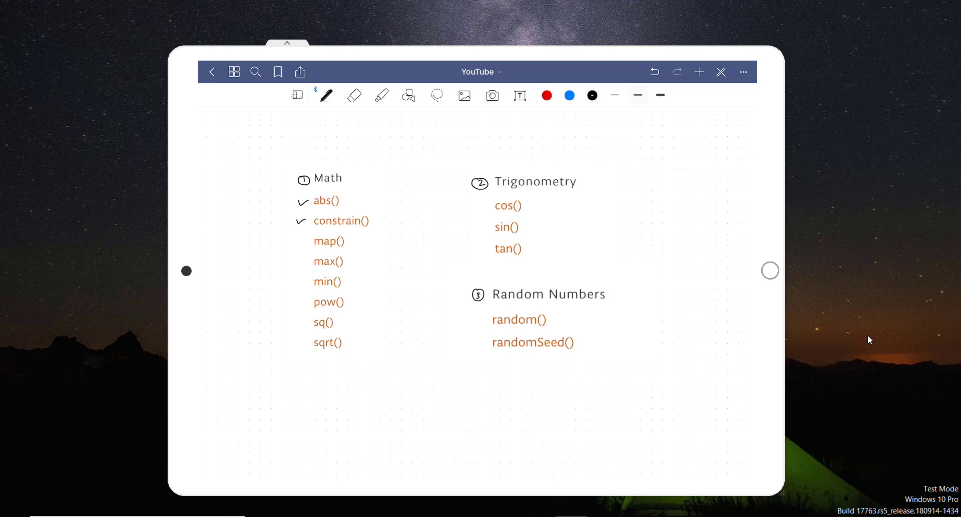
{"action": "left_click", "coordinate": [301, 261]}
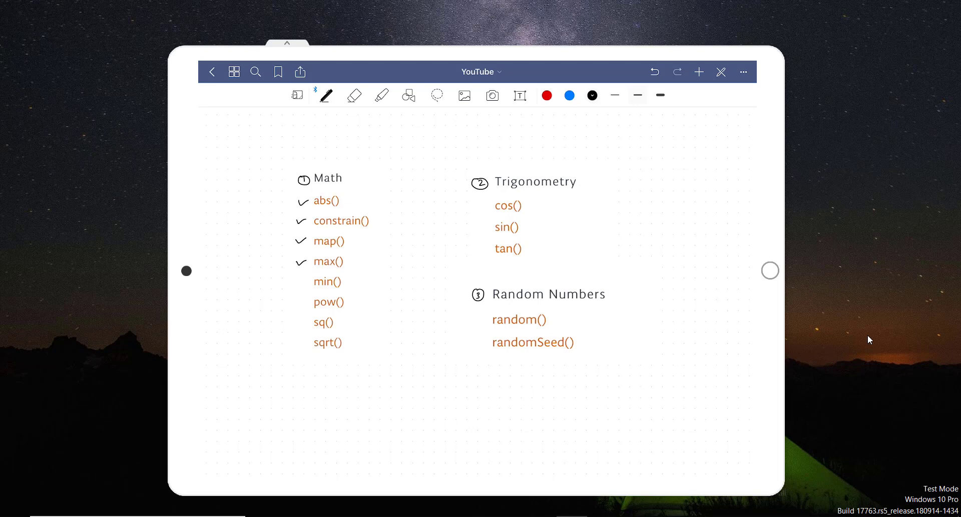
{"action": "left_click", "coordinate": [301, 282]}
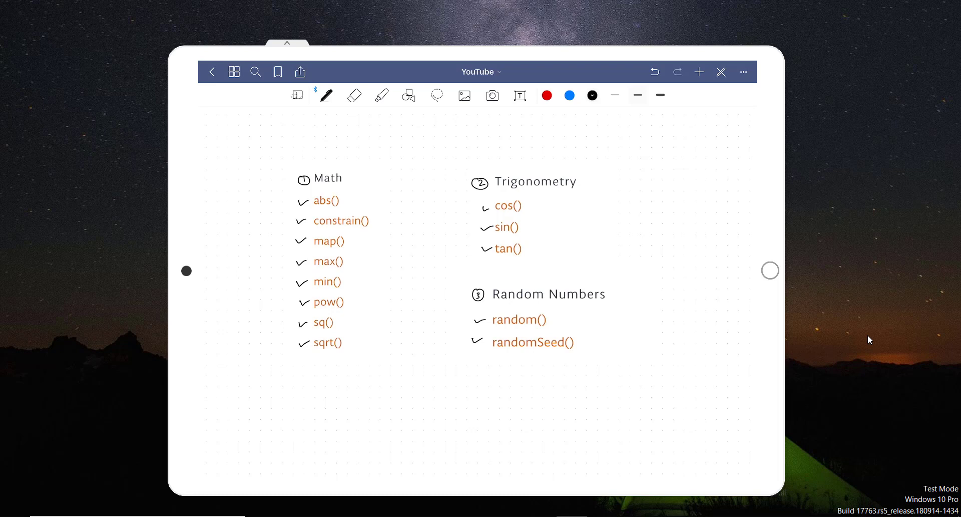
{"action": "left_click", "coordinate": [326, 200]}
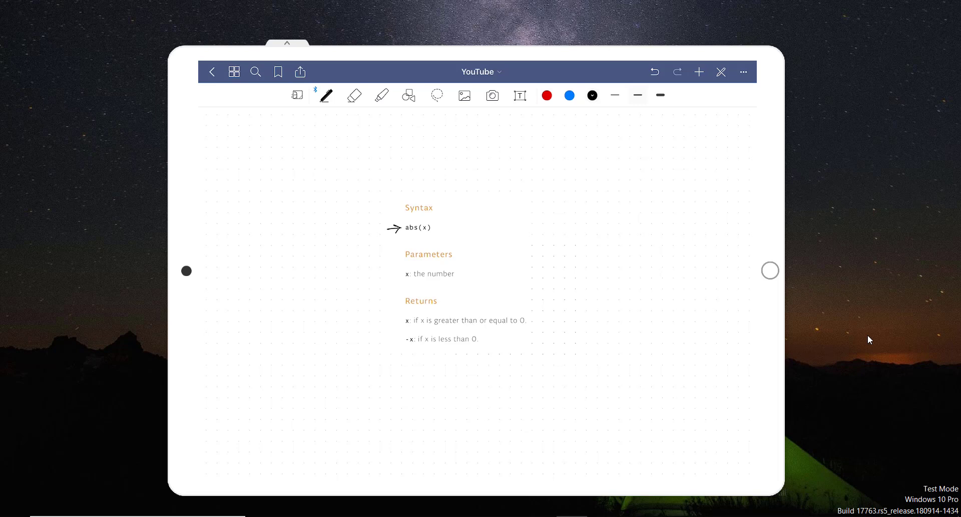
- Label x in abs(x) as 'number' and write the worked example abs(-5) = 5 with abs underlined
{"action": "left_click_drag", "start_coordinate": [462, 207], "coordinate": [426, 219]}
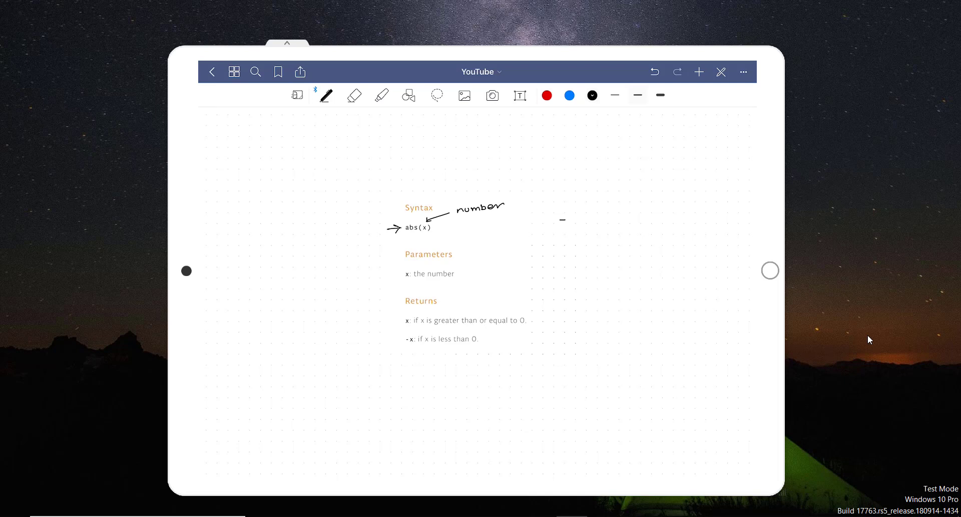
{"action": "type", "text": "5"}
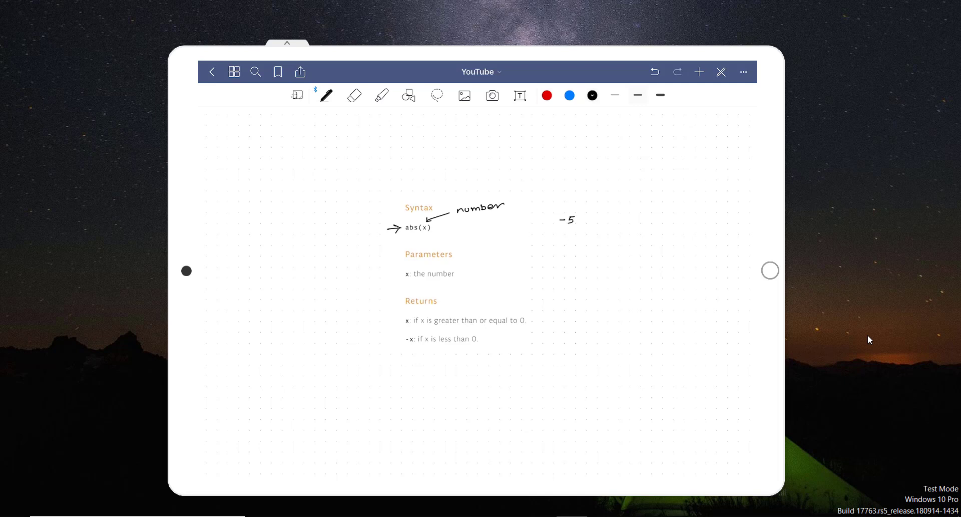
{"action": "left_click_drag", "start_coordinate": [564, 236], "coordinate": [586, 237]}
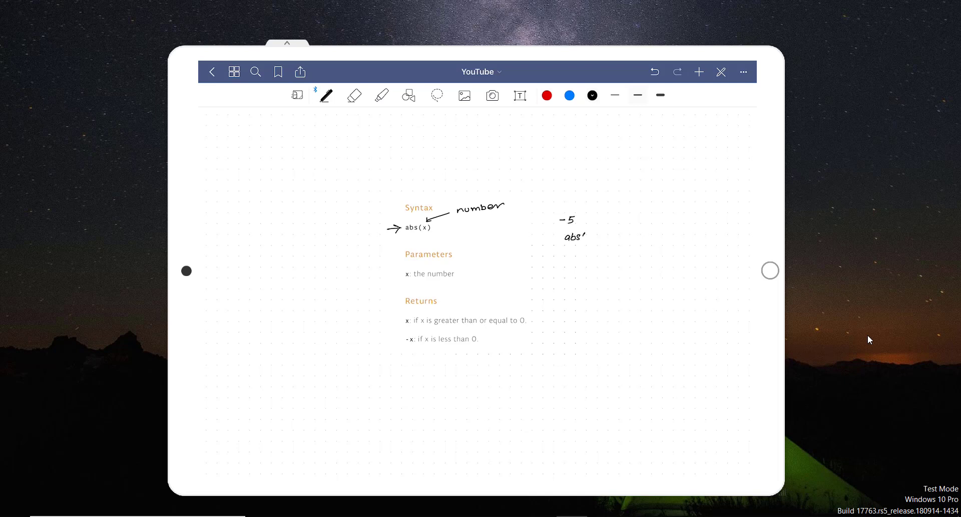
{"action": "left_click_drag", "start_coordinate": [579, 234], "coordinate": [619, 235]}
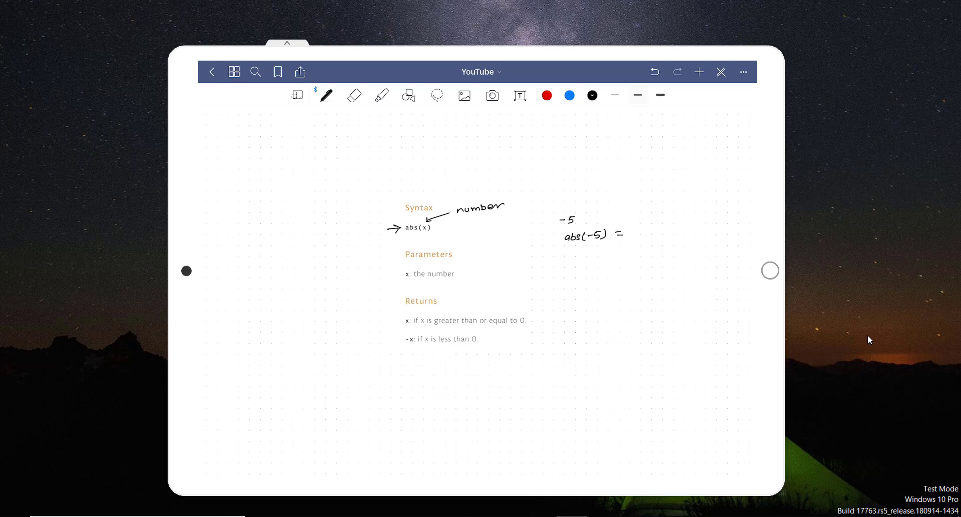
{"action": "left_click_drag", "start_coordinate": [631, 239], "coordinate": [640, 226]}
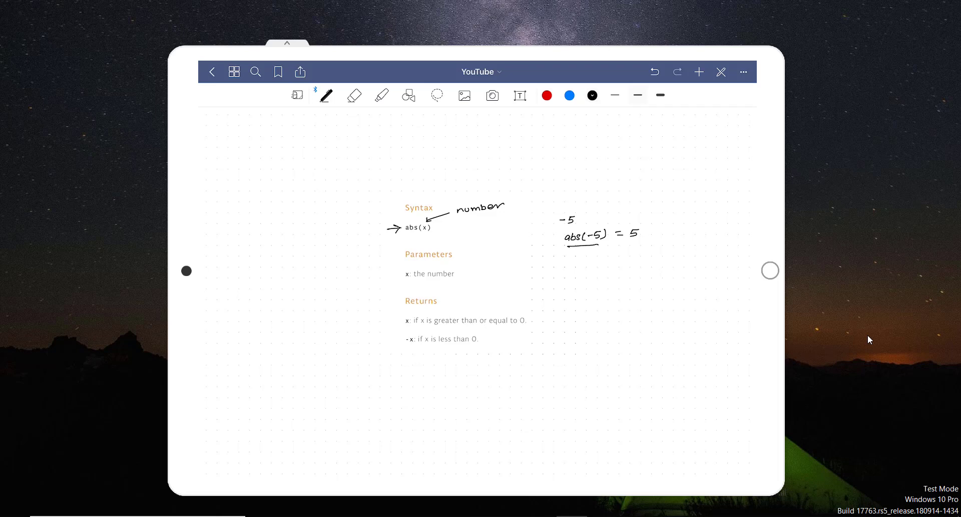
{"action": "left_click_drag", "start_coordinate": [583, 260], "coordinate": [583, 248]}
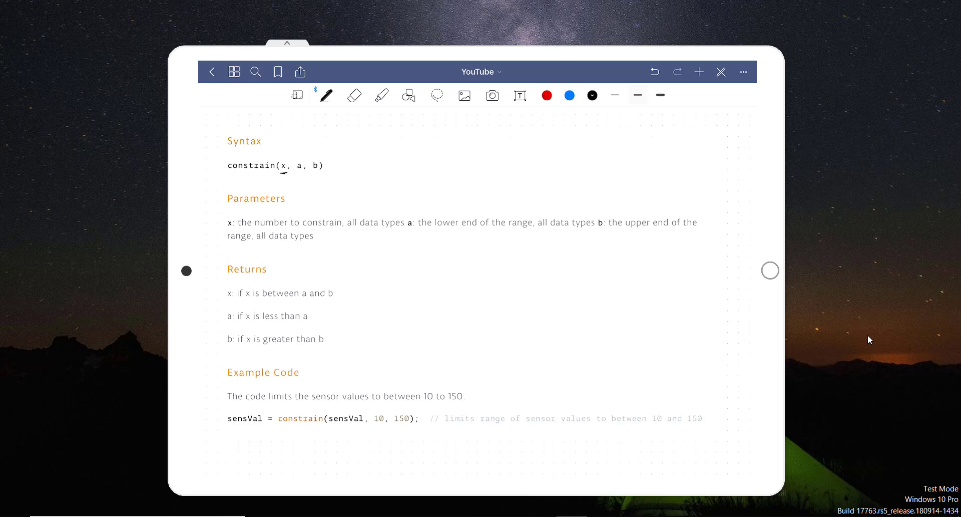
- Underline the constrain syntax and example code, note 160 → 150, and start a vertical range line
{"action": "left_click_drag", "start_coordinate": [228, 177], "coordinate": [262, 175]}
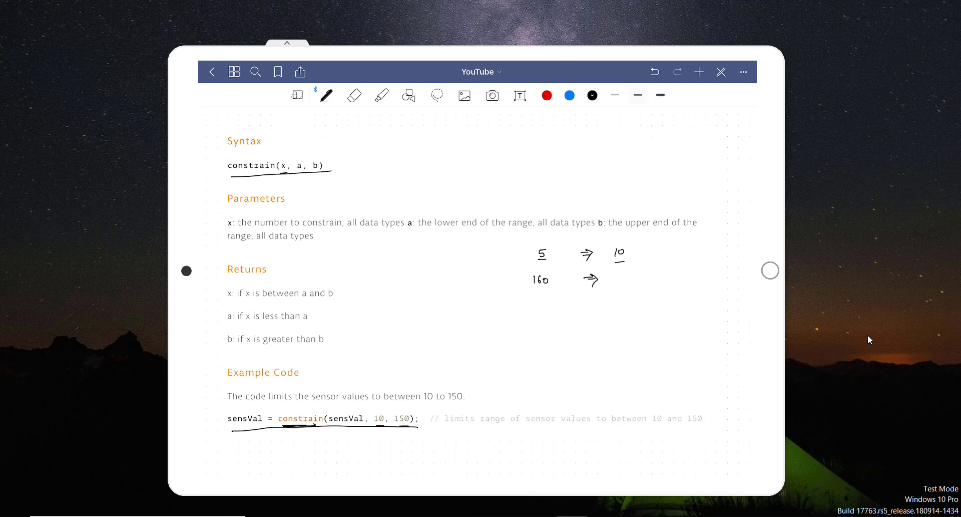
{"action": "left_click_drag", "start_coordinate": [613, 279], "coordinate": [635, 280]}
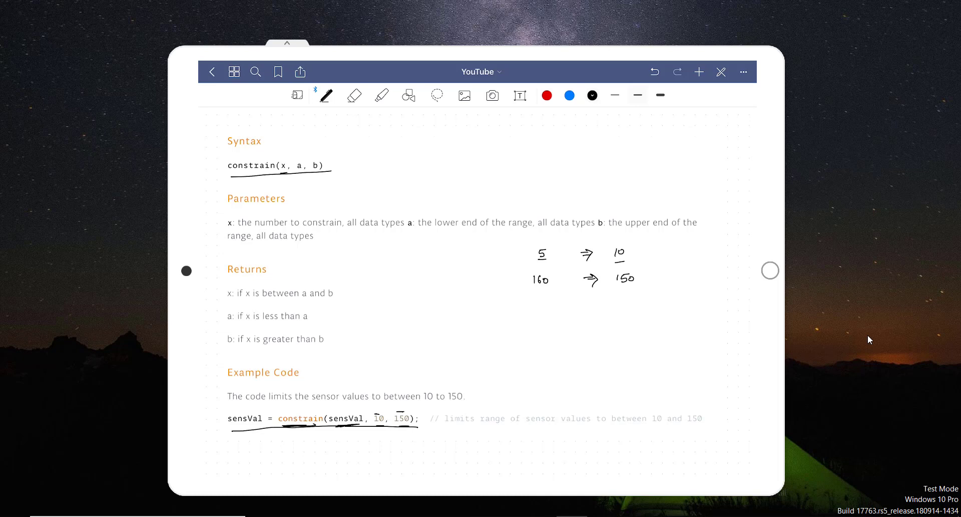
{"action": "left_click_drag", "start_coordinate": [416, 233], "coordinate": [417, 330]}
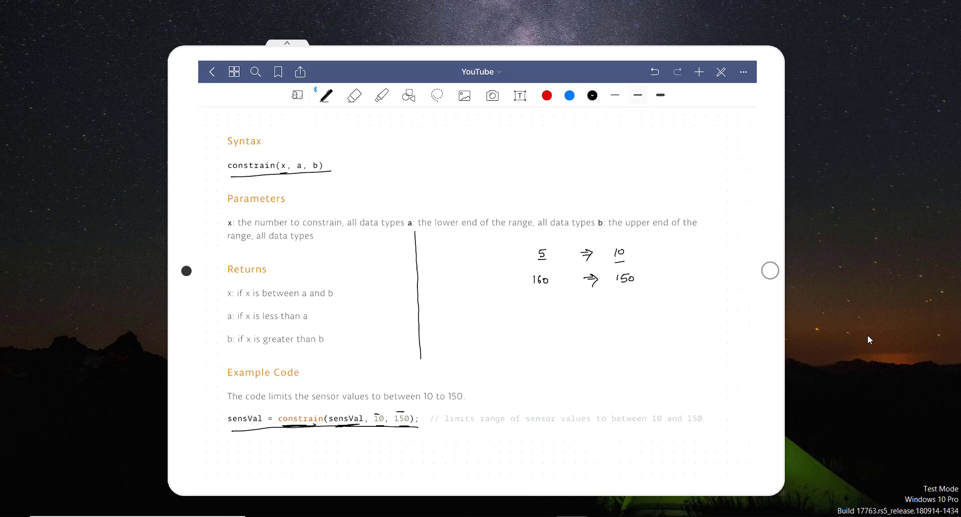
- Turn the vertical line into a range diagram labelled 10 at the top and 150 at the bottom
{"action": "left_click_drag", "start_coordinate": [483, 240], "coordinate": [485, 315]}
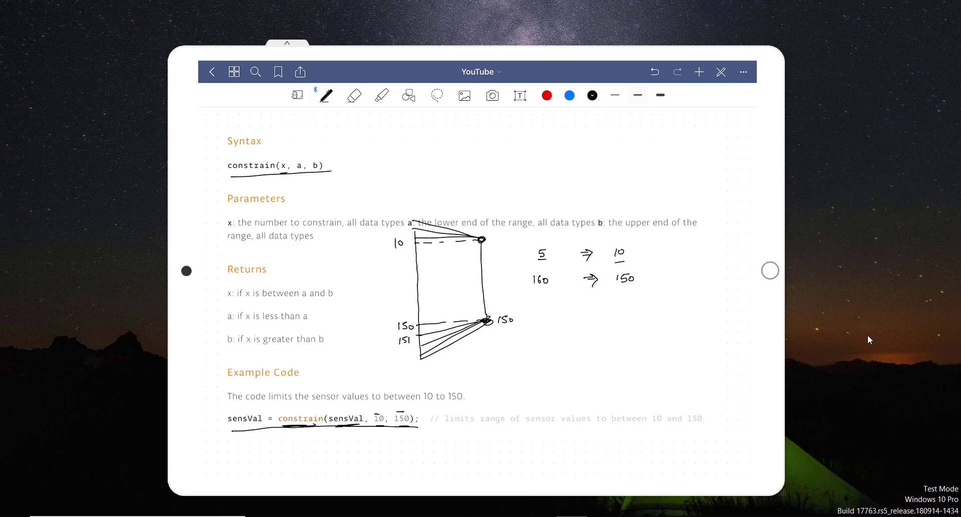
{"action": "left_click_drag", "start_coordinate": [490, 239], "coordinate": [501, 239]}
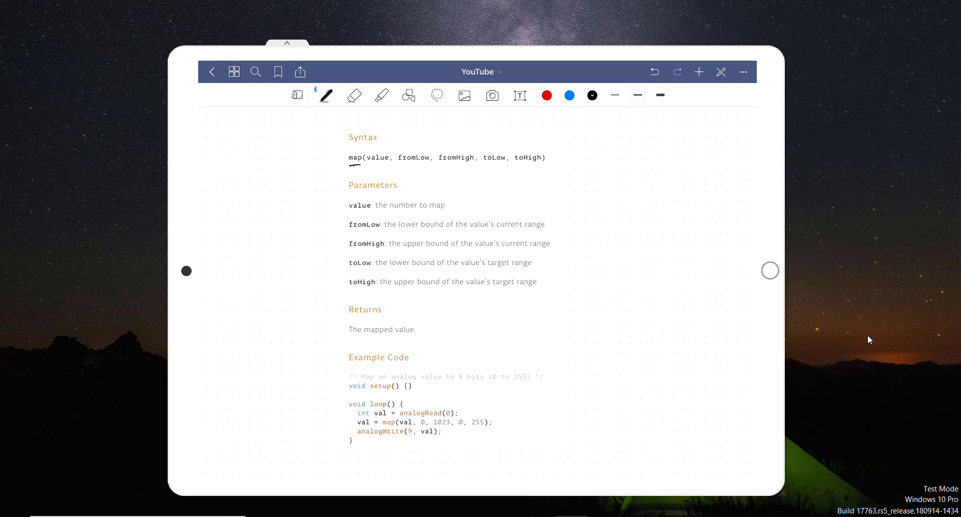
- Underline and link the map parameters, then note ADC = 10bit and DAC = 8bit with comparison boxes
{"action": "left_click_drag", "start_coordinate": [354, 166], "coordinate": [392, 165]}
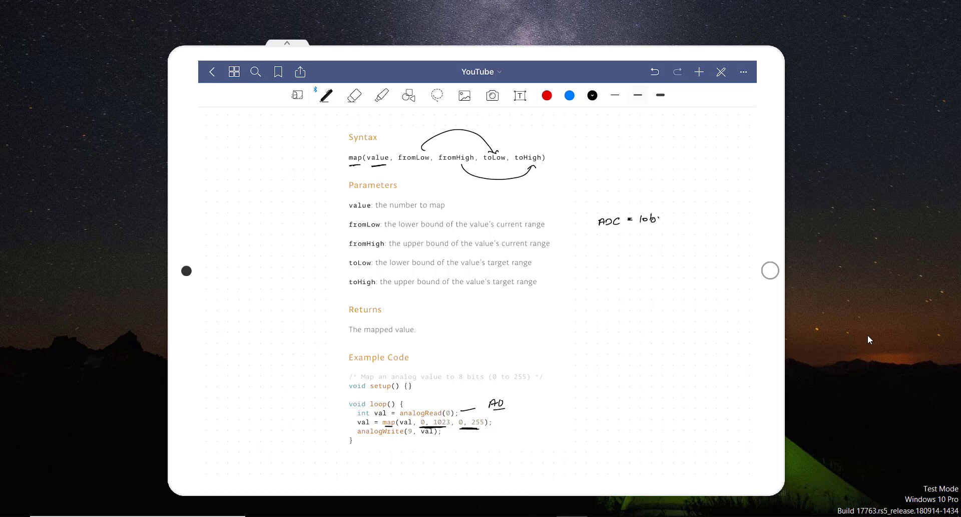
{"action": "left_click_drag", "start_coordinate": [656, 217], "coordinate": [671, 215]}
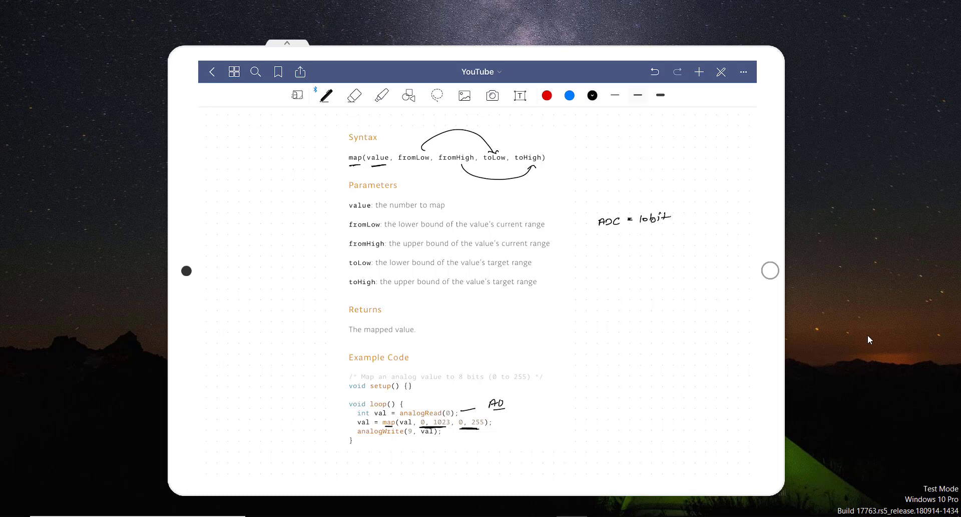
{"action": "left_click_drag", "start_coordinate": [671, 266], "coordinate": [696, 267]}
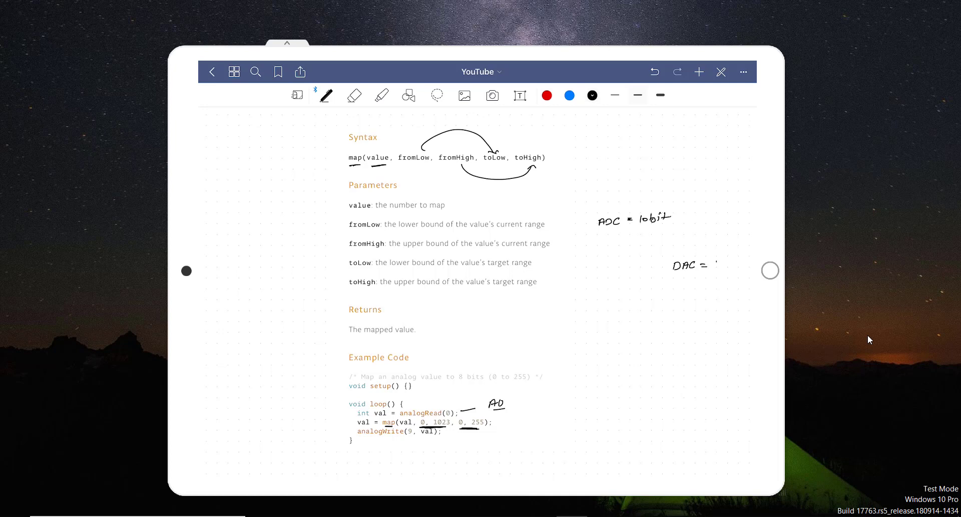
{"action": "left_click_drag", "start_coordinate": [708, 265], "coordinate": [736, 264]}
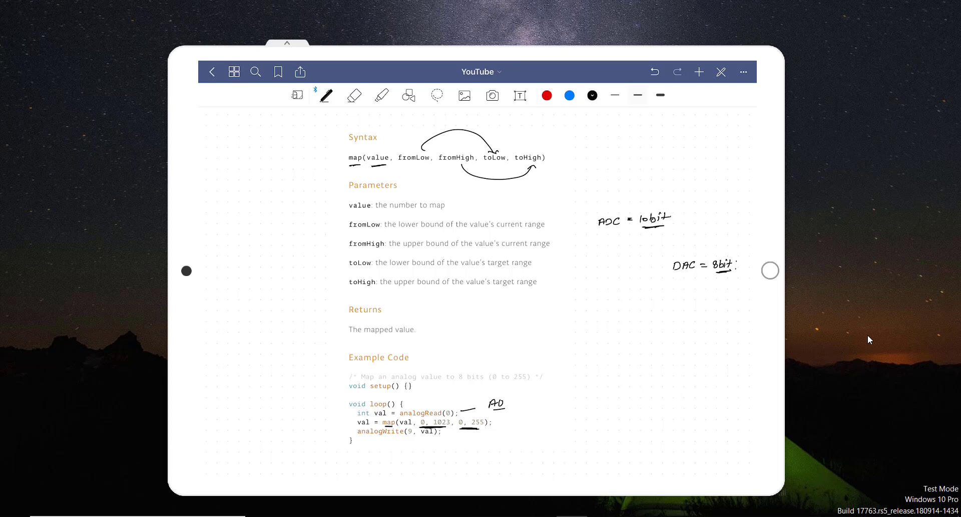
{"action": "left_click_drag", "start_coordinate": [591, 251], "coordinate": [627, 263]}
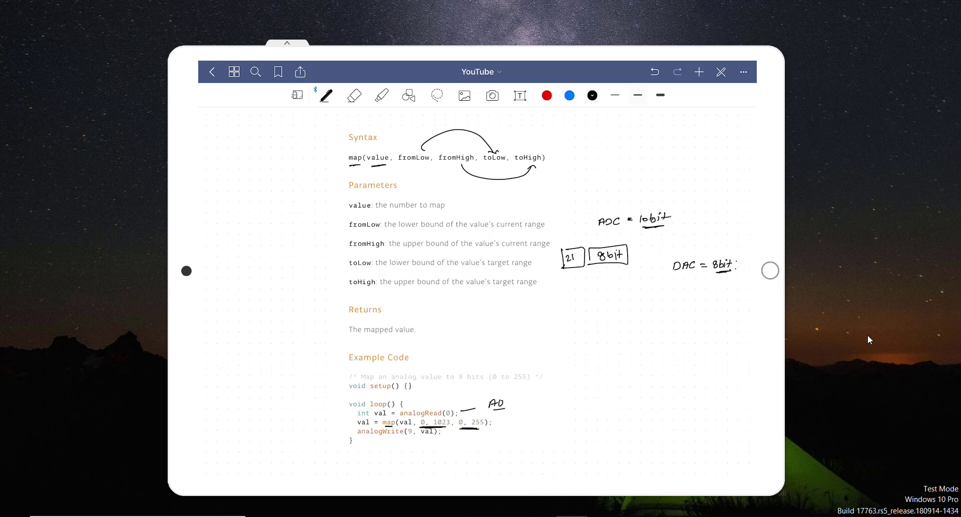
- Label a box 2bit, write 2² = 4 and 1/4 with a circle sketch, and append = 1 to the ADC note
{"action": "type", "text": "2bit"}
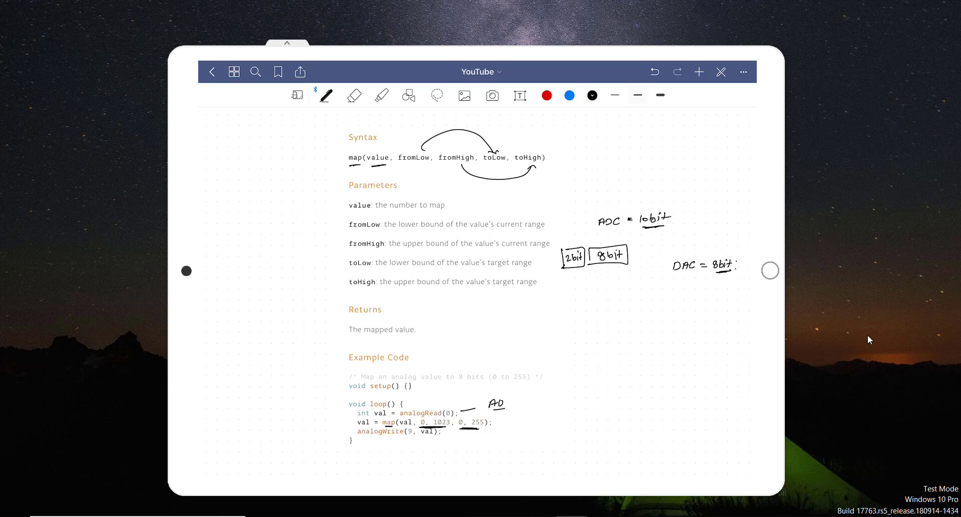
{"action": "left_click_drag", "start_coordinate": [570, 279], "coordinate": [580, 285]}
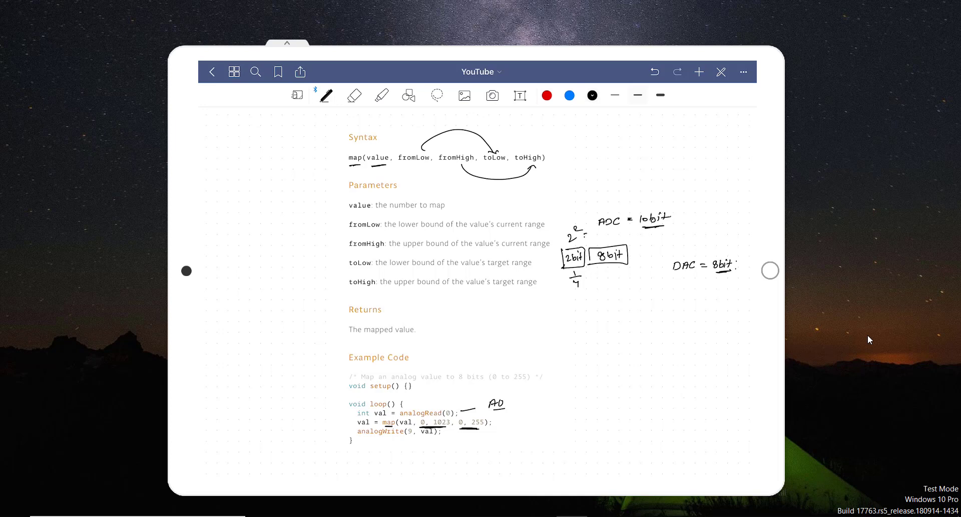
{"action": "left_click_drag", "start_coordinate": [580, 233], "coordinate": [598, 236]}
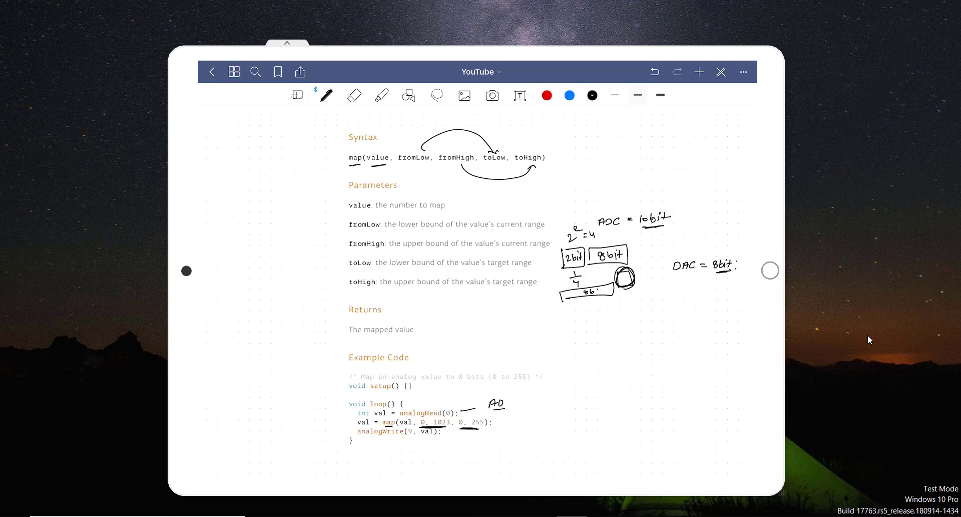
{"action": "left_click_drag", "start_coordinate": [638, 226], "coordinate": [698, 215]}
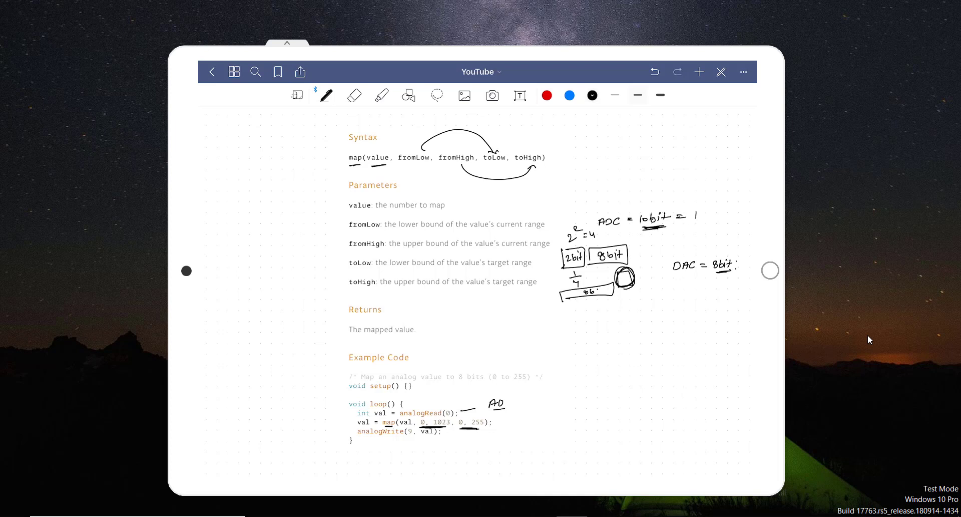
{"action": "left_click_drag", "start_coordinate": [693, 217], "coordinate": [720, 217]}
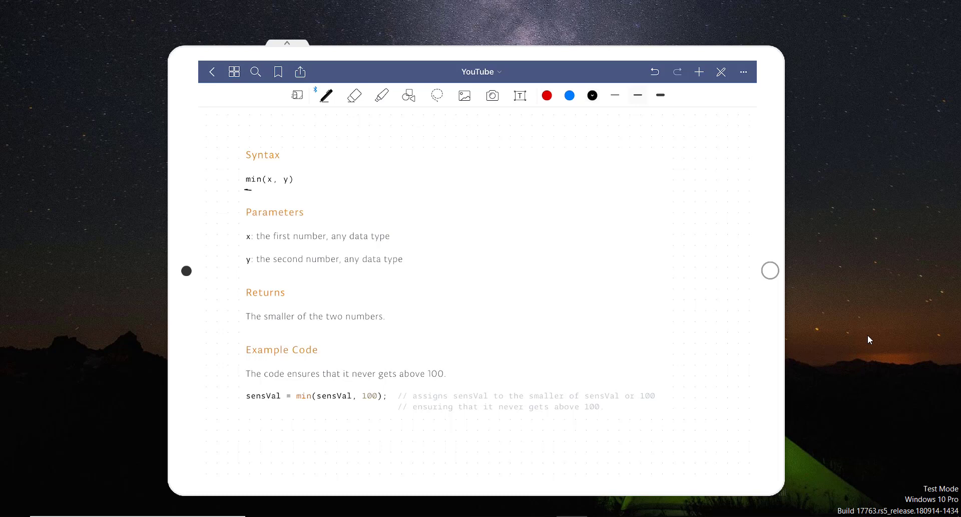
- Underline min in the min() syntax and add a stroke beside the max() return description
{"action": "left_click_drag", "start_coordinate": [246, 190], "coordinate": [299, 187]}
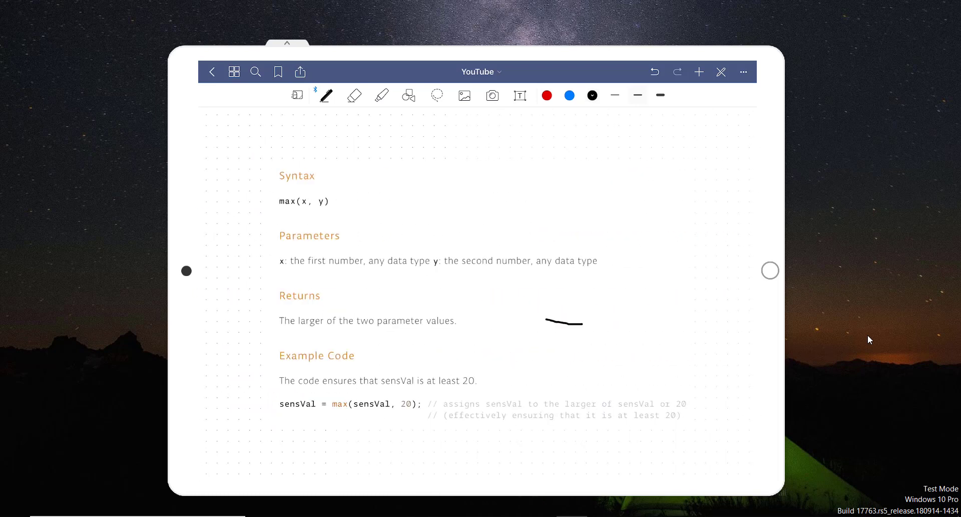
{"action": "left_click_drag", "start_coordinate": [285, 211], "coordinate": [326, 209]}
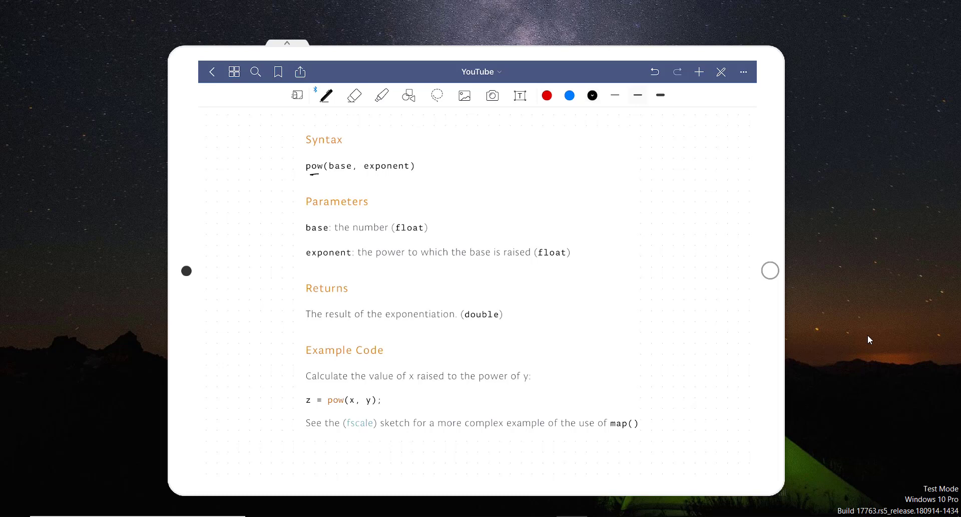
- Underline base and exponent, write 2¹⁰ and pow(2,10) = 1024, undoing the wrong 20
{"action": "left_click_drag", "start_coordinate": [312, 178], "coordinate": [341, 179]}
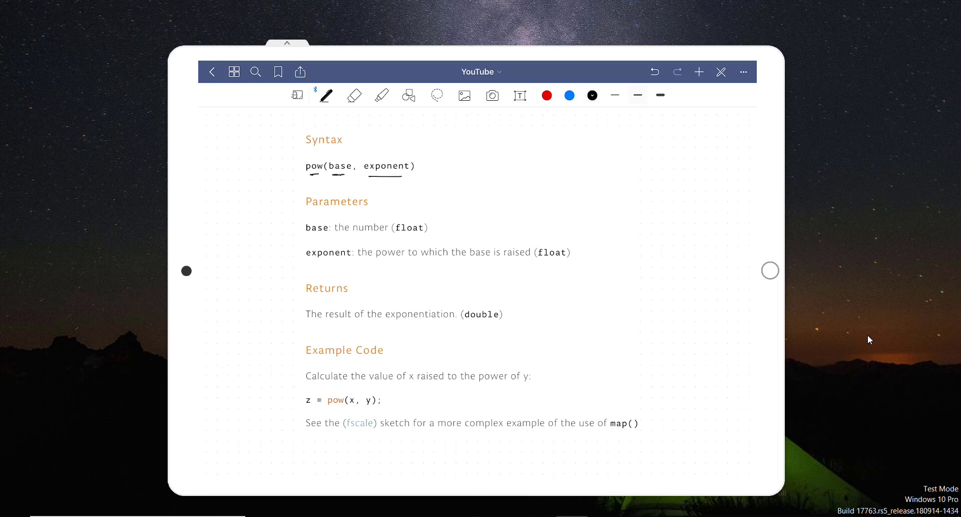
{"action": "left_click_drag", "start_coordinate": [597, 156], "coordinate": [606, 144]}
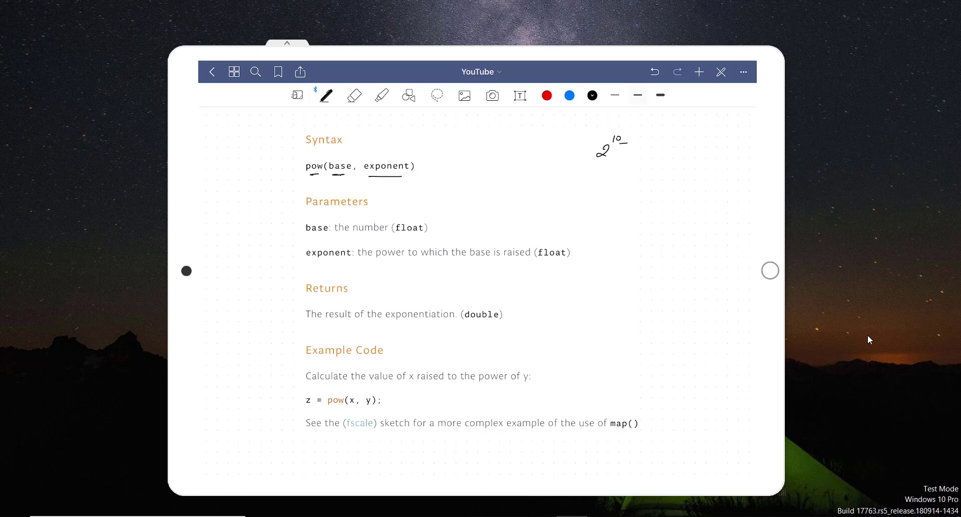
{"action": "left_click_drag", "start_coordinate": [569, 187], "coordinate": [613, 185]}
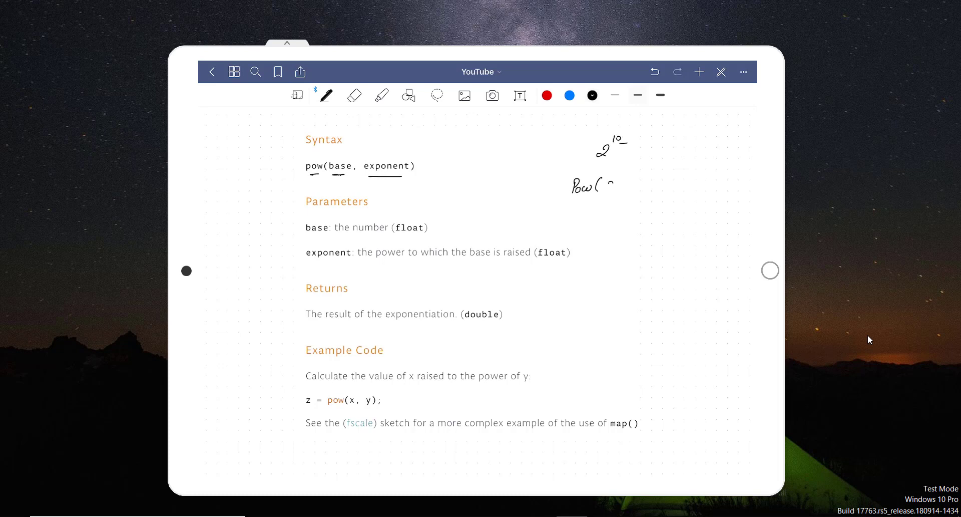
{"action": "left_click_drag", "start_coordinate": [612, 184], "coordinate": [635, 184]}
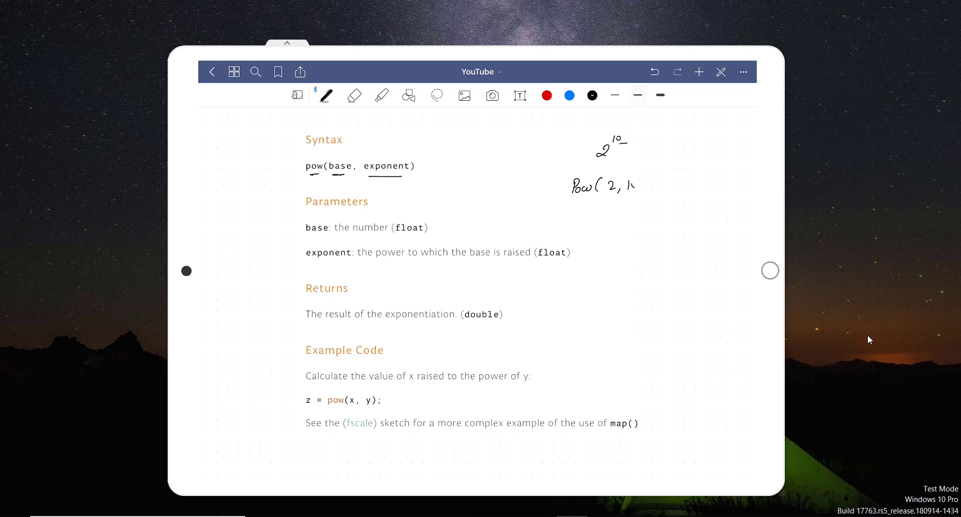
{"action": "left_click_drag", "start_coordinate": [631, 184], "coordinate": [681, 184]}
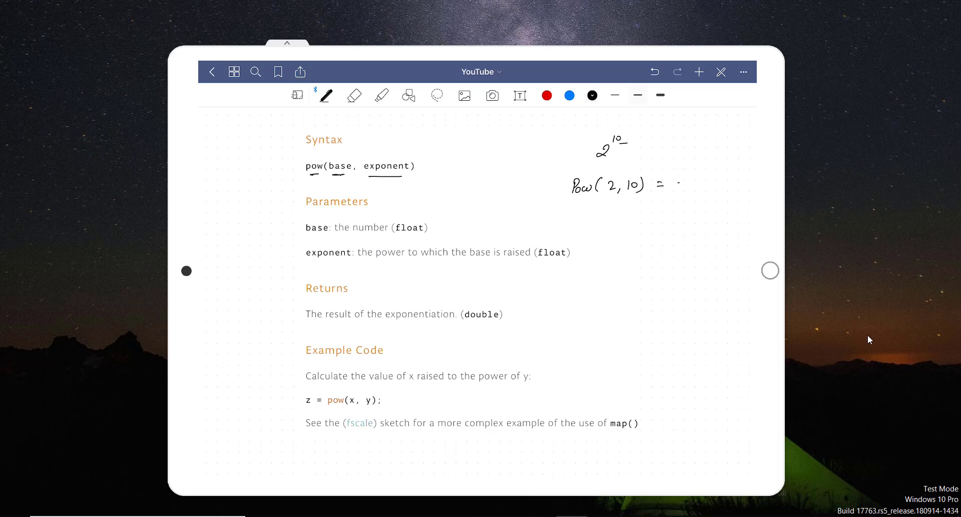
{"action": "left_click_drag", "start_coordinate": [673, 184], "coordinate": [690, 185]}
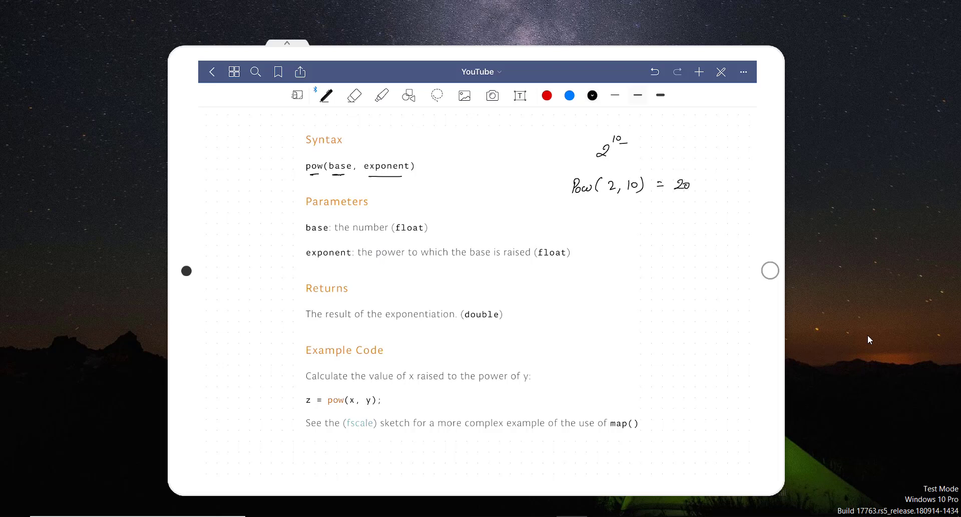
{"action": "left_click", "coordinate": [654, 72]}
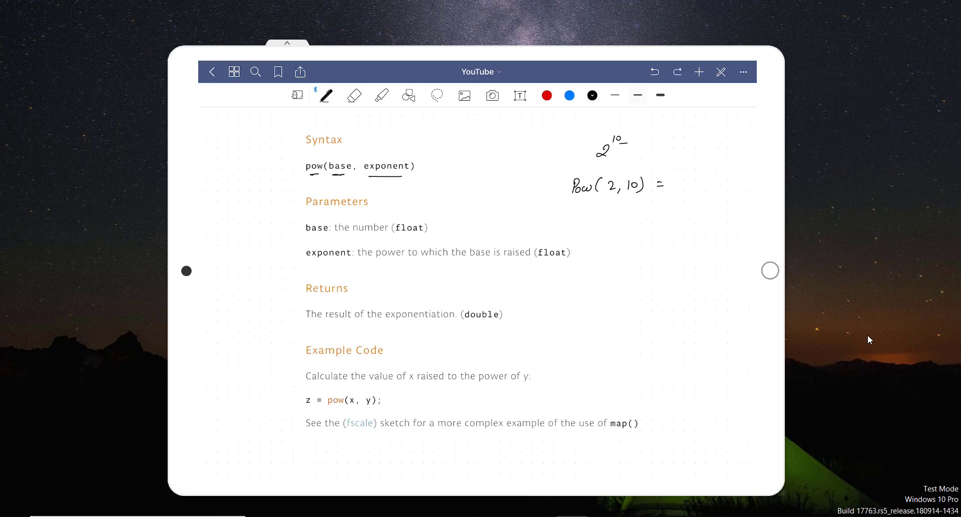
{"action": "left_click_drag", "start_coordinate": [677, 181], "coordinate": [707, 182]}
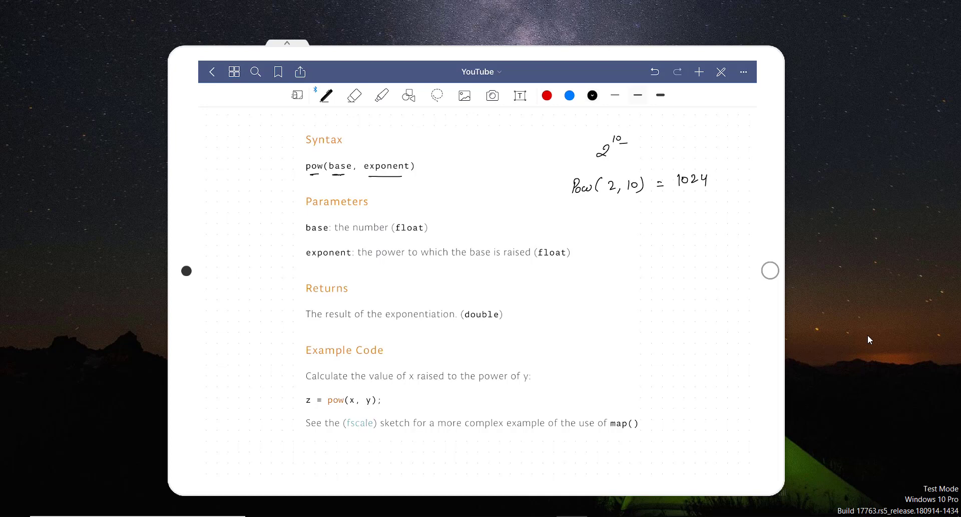
- Begin a second pow example on the line below pow(2,10) = 1024
{"action": "left_click_drag", "start_coordinate": [597, 221], "coordinate": [629, 221]}
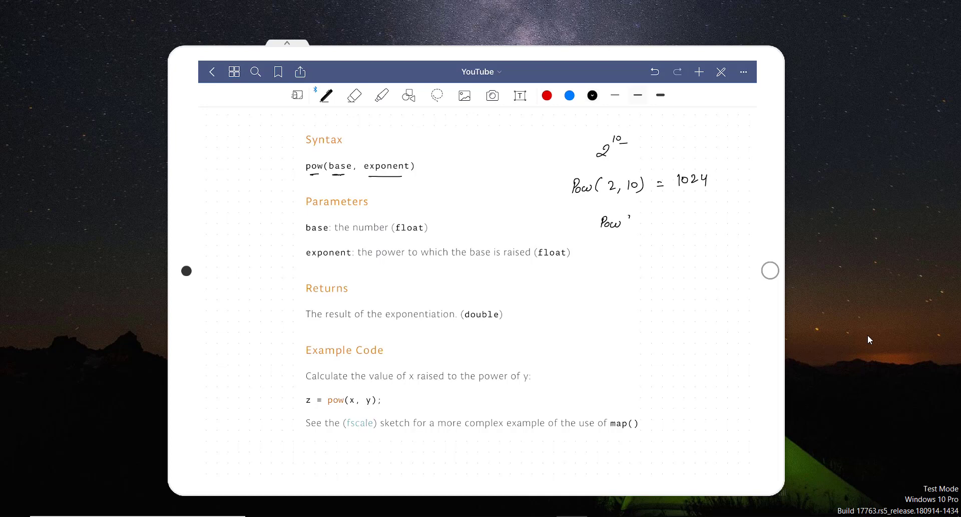
{"action": "left_click_drag", "start_coordinate": [625, 222], "coordinate": [665, 222]}
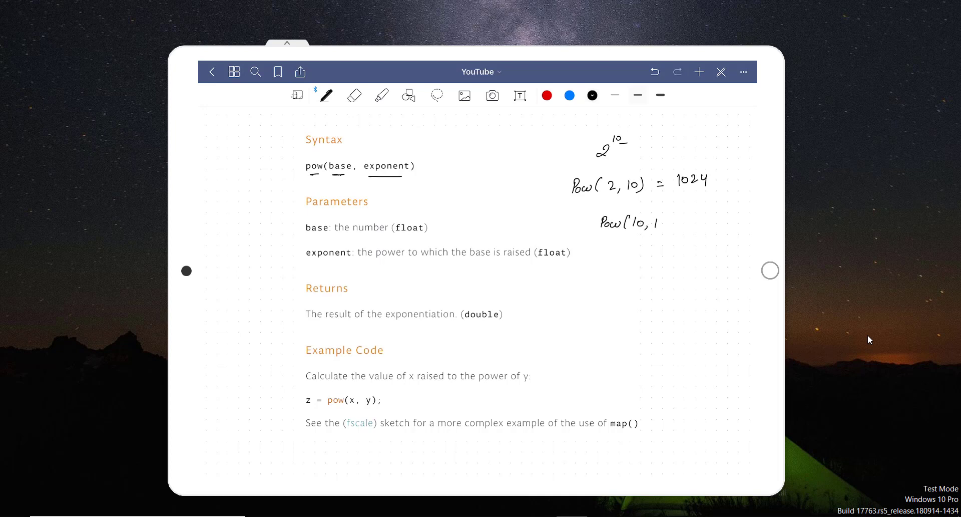
{"action": "left_click_drag", "start_coordinate": [649, 222], "coordinate": [699, 223]}
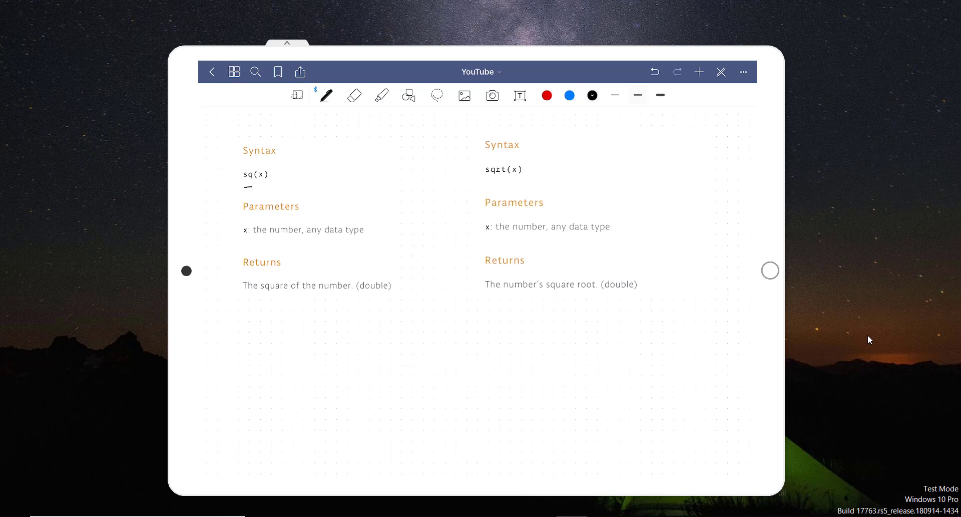
- Underline sq(x), write x² = x·x and sq(10) = 10², and put √x beside sqrt(x)
{"action": "left_click_drag", "start_coordinate": [245, 187], "coordinate": [260, 185]}
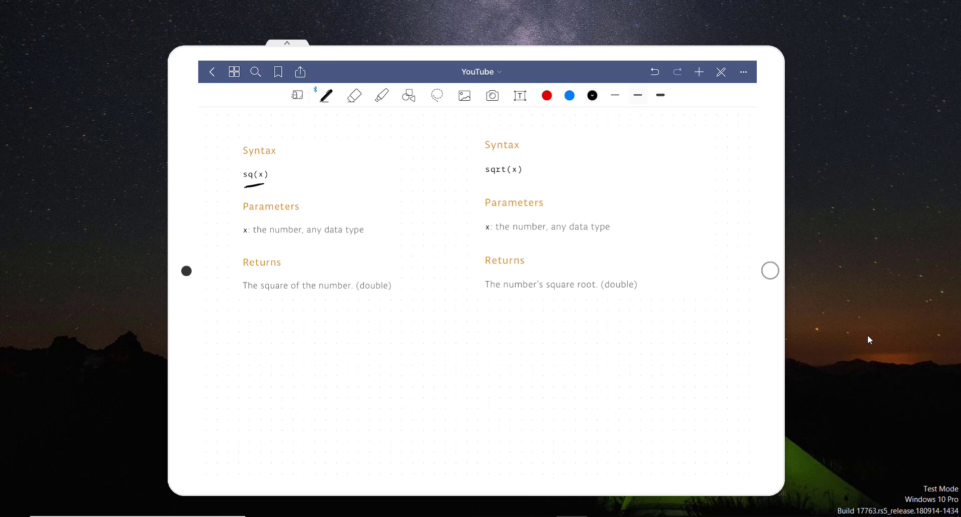
{"action": "left_click_drag", "start_coordinate": [291, 179], "coordinate": [332, 168]}
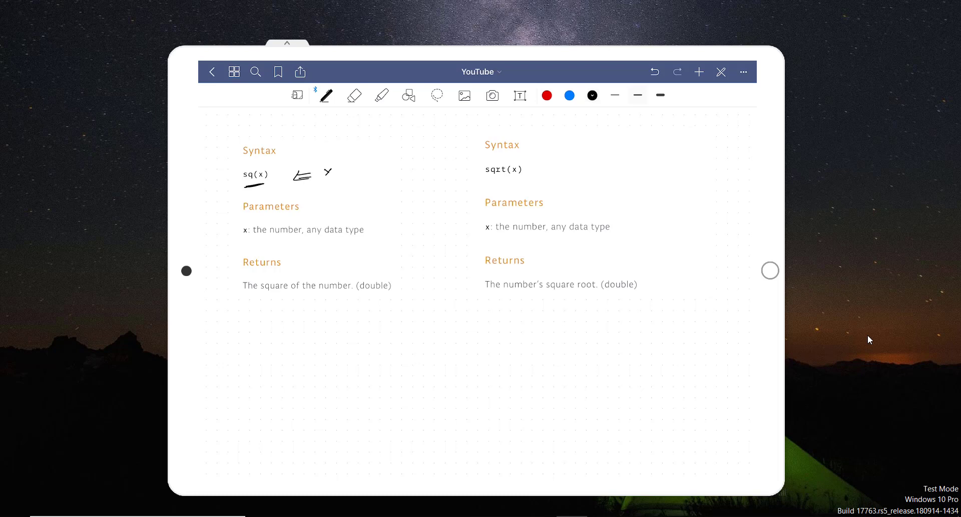
{"action": "left_click_drag", "start_coordinate": [321, 174], "coordinate": [356, 170]}
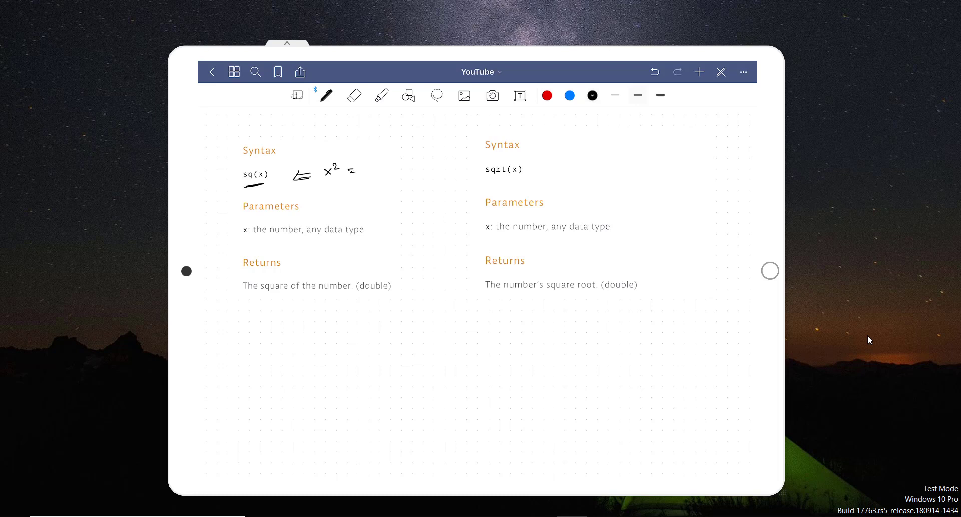
{"action": "left_click_drag", "start_coordinate": [367, 168], "coordinate": [392, 168]}
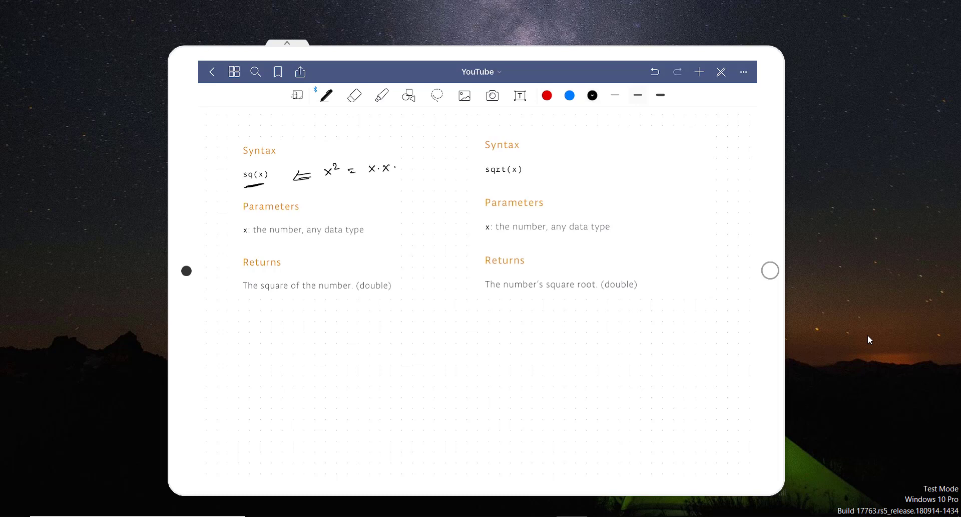
{"action": "left_click_drag", "start_coordinate": [349, 196], "coordinate": [370, 190]}
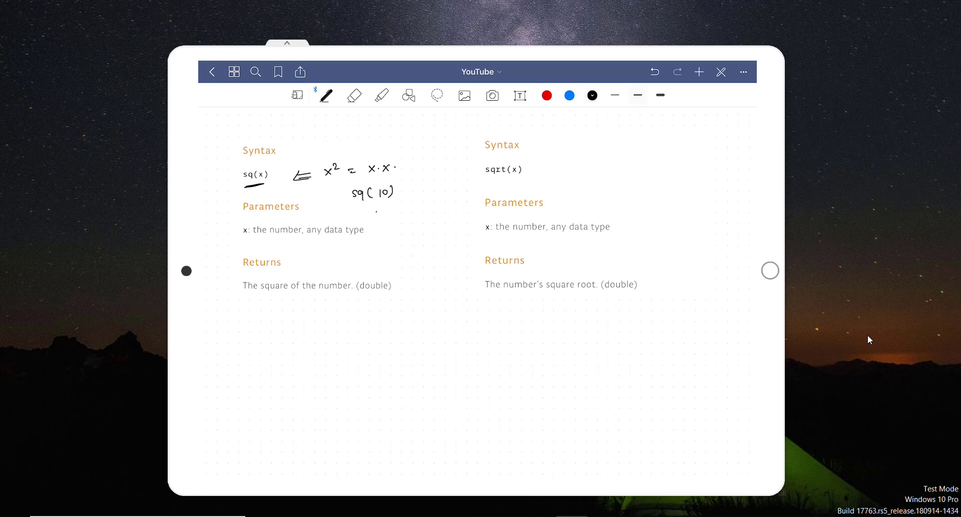
{"action": "left_click_drag", "start_coordinate": [377, 211], "coordinate": [411, 211]}
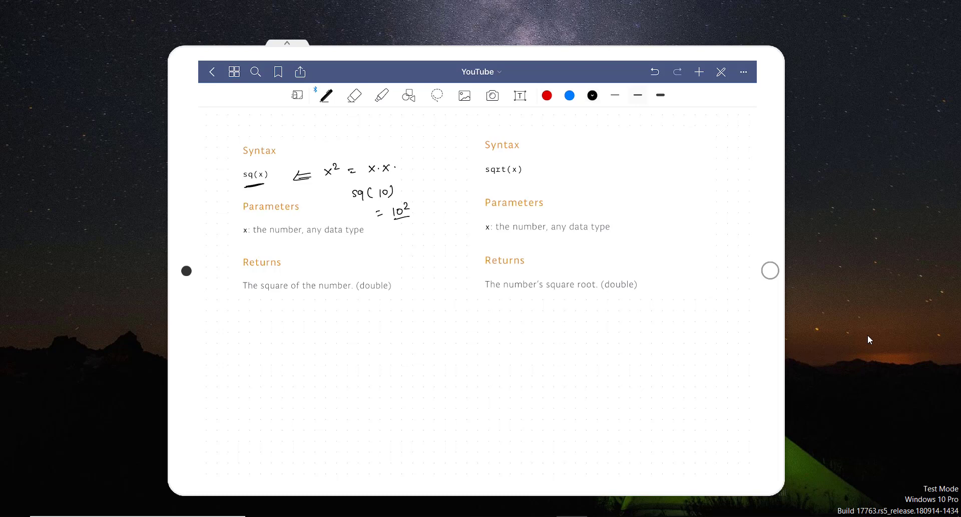
{"action": "left_click_drag", "start_coordinate": [563, 159], "coordinate": [579, 156]}
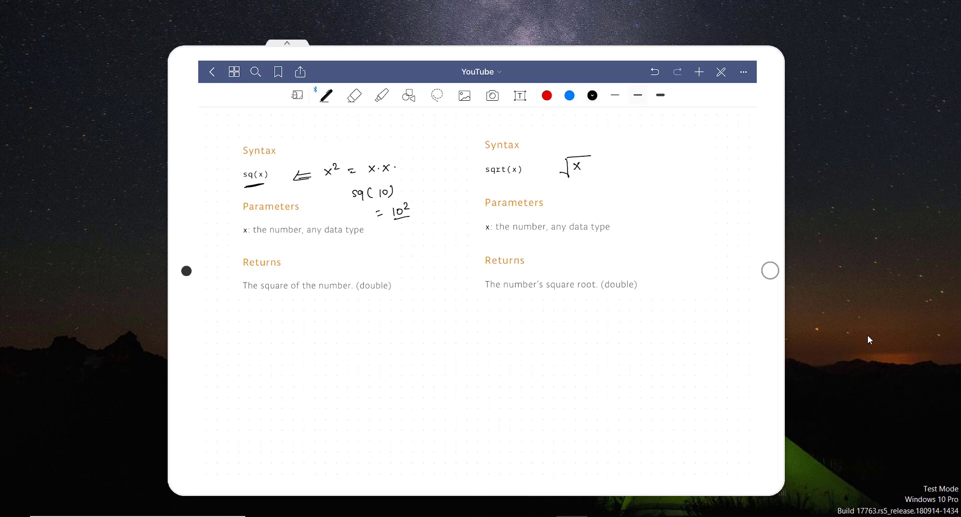
- Write the sqrt(100) example beside the sqrt syntax and start a note beneath it
{"action": "left_click_drag", "start_coordinate": [624, 153], "coordinate": [630, 162]}
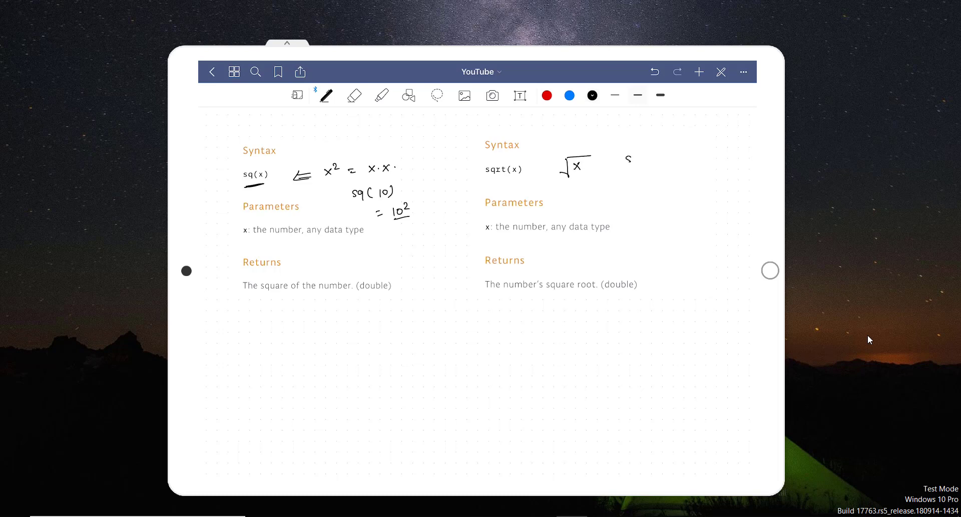
{"action": "left_click_drag", "start_coordinate": [622, 158], "coordinate": [665, 158]}
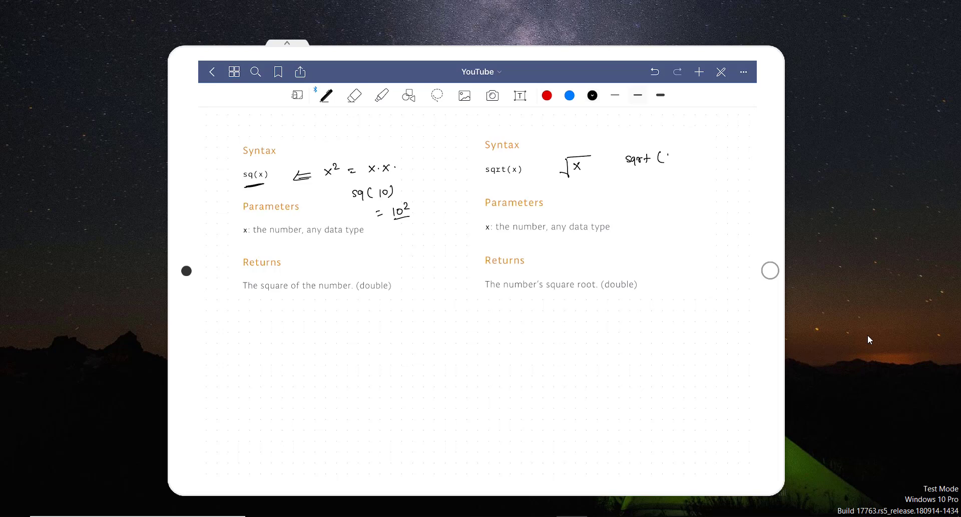
{"action": "left_click_drag", "start_coordinate": [666, 157], "coordinate": [690, 157]}
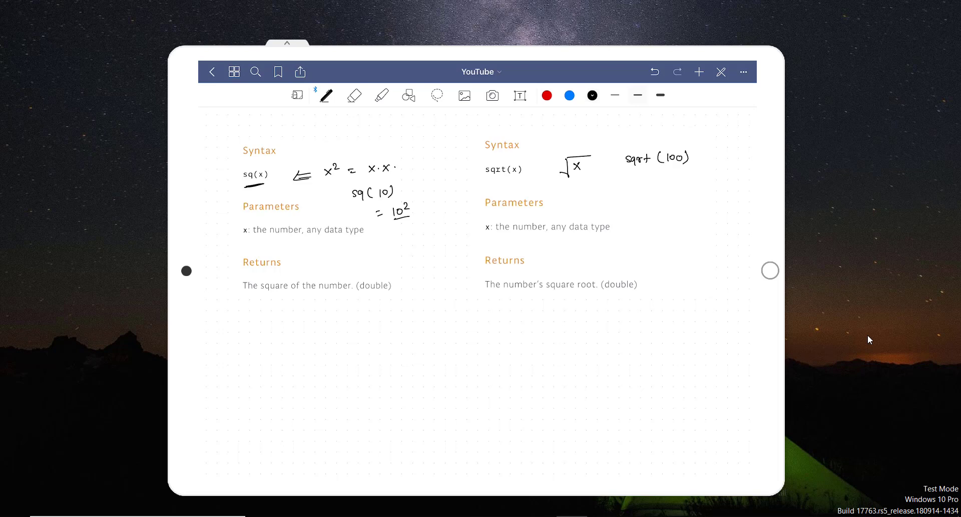
{"action": "left_click_drag", "start_coordinate": [629, 182], "coordinate": [643, 178]}
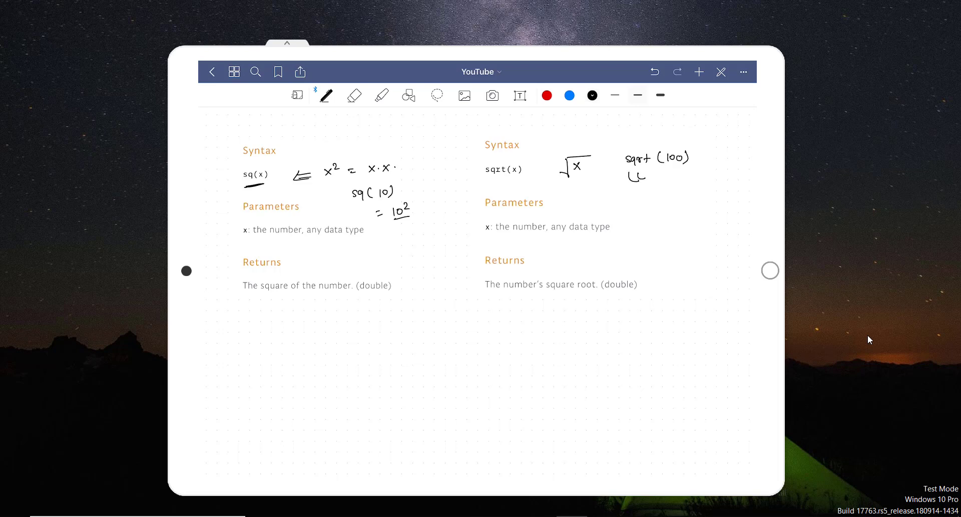
{"action": "left_click_drag", "start_coordinate": [640, 181], "coordinate": [665, 179]}
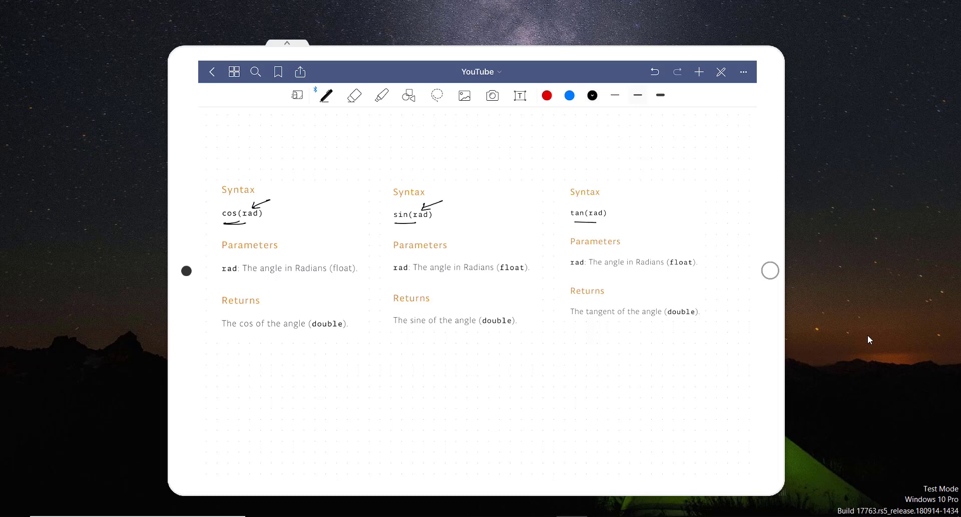
- Swipe to the next notebook page showing the random() reference
{"action": "left_click_drag", "start_coordinate": [621, 196], "coordinate": [600, 208]}
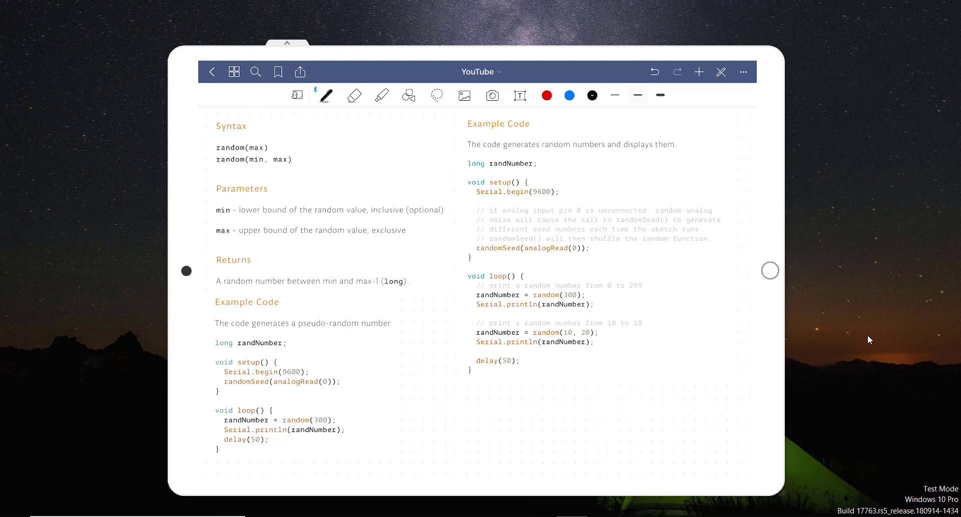
- Handwrite that random(10) gives 0 – 10 beside the random(max) syntax
{"action": "left_click_drag", "start_coordinate": [244, 145], "coordinate": [272, 136]}
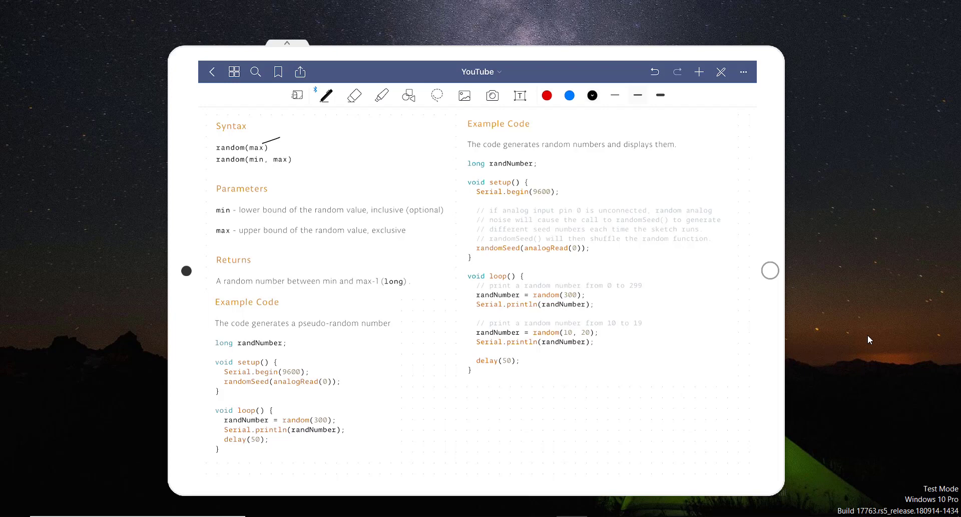
{"action": "left_click_drag", "start_coordinate": [288, 144], "coordinate": [318, 132]}
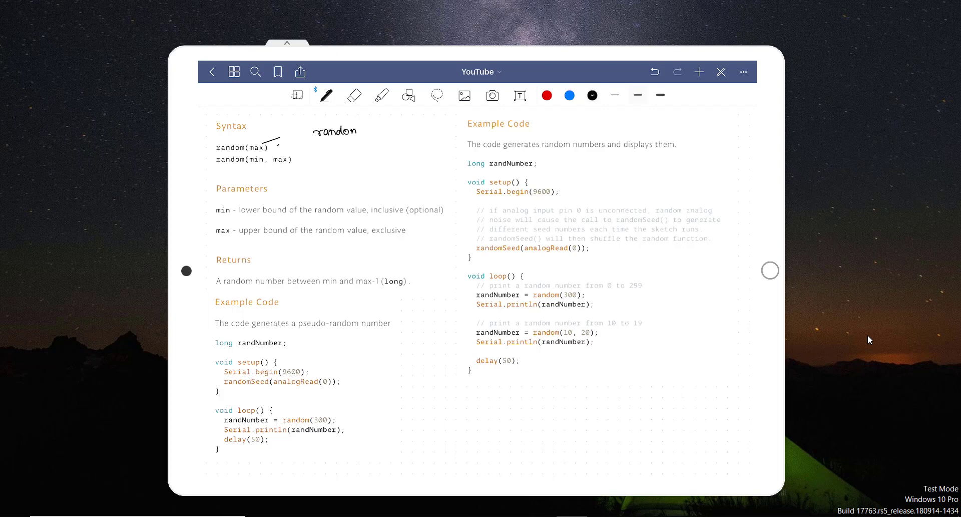
{"action": "left_click_drag", "start_coordinate": [360, 130], "coordinate": [380, 129]}
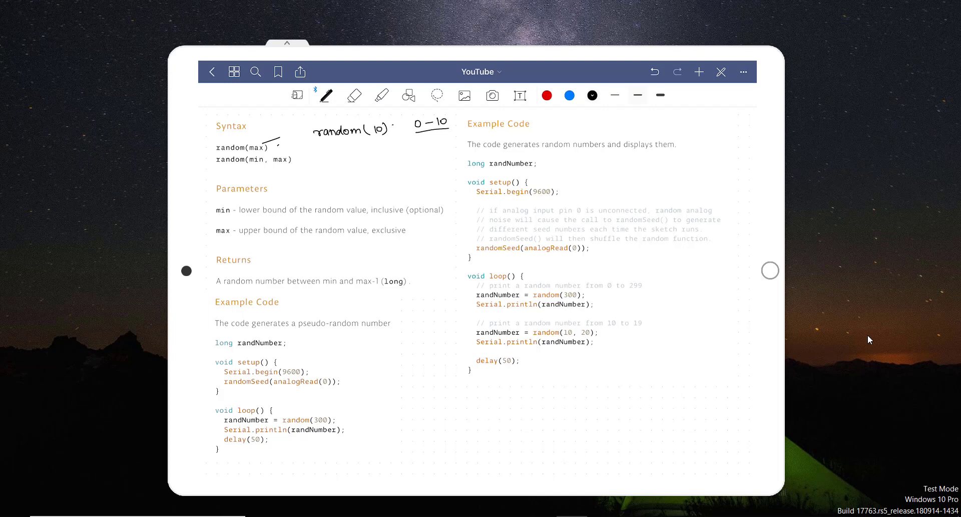
- Handwrite random(10, 20) ⇒ 10 – 20 on the second line and draw an arrow at min
{"action": "left_click_drag", "start_coordinate": [321, 158], "coordinate": [333, 157]}
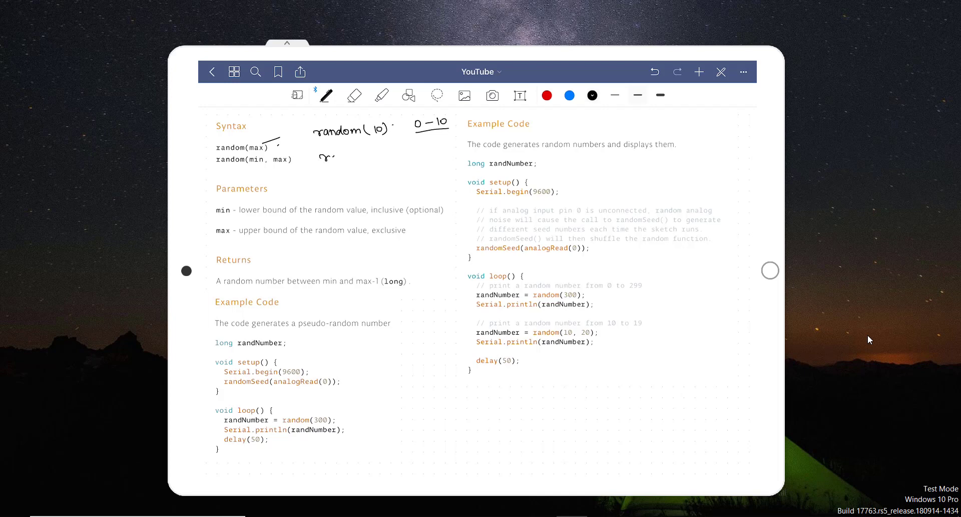
{"action": "left_click_drag", "start_coordinate": [320, 158], "coordinate": [360, 155]}
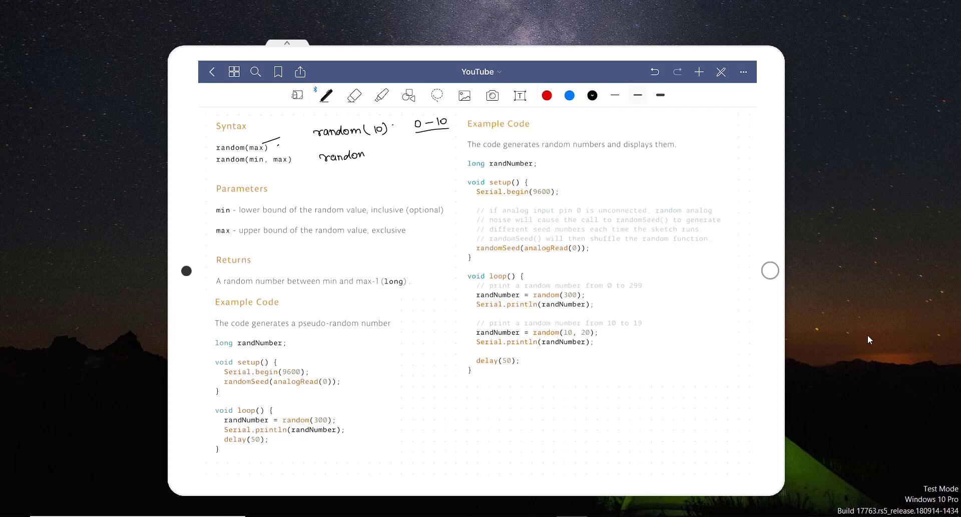
{"action": "left_click_drag", "start_coordinate": [361, 155], "coordinate": [384, 154]}
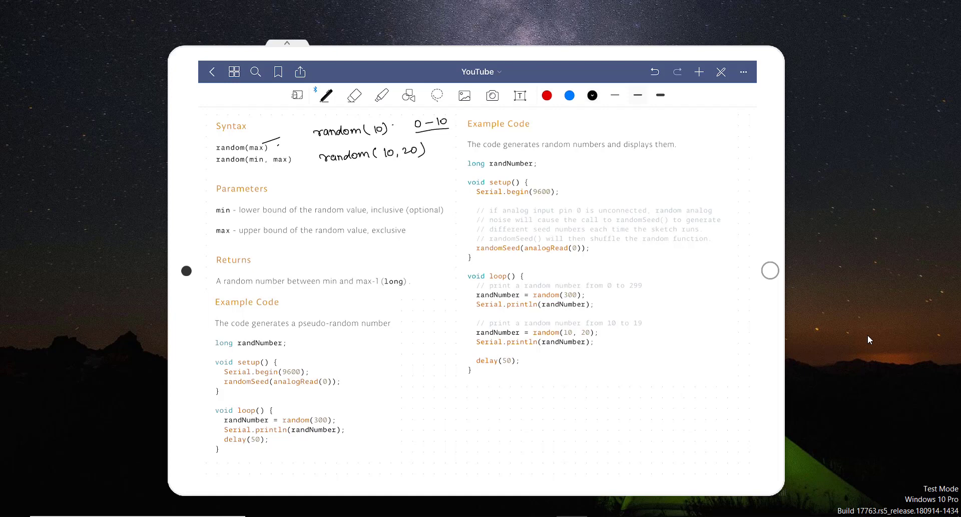
{"action": "left_click_drag", "start_coordinate": [383, 171], "coordinate": [392, 174]}
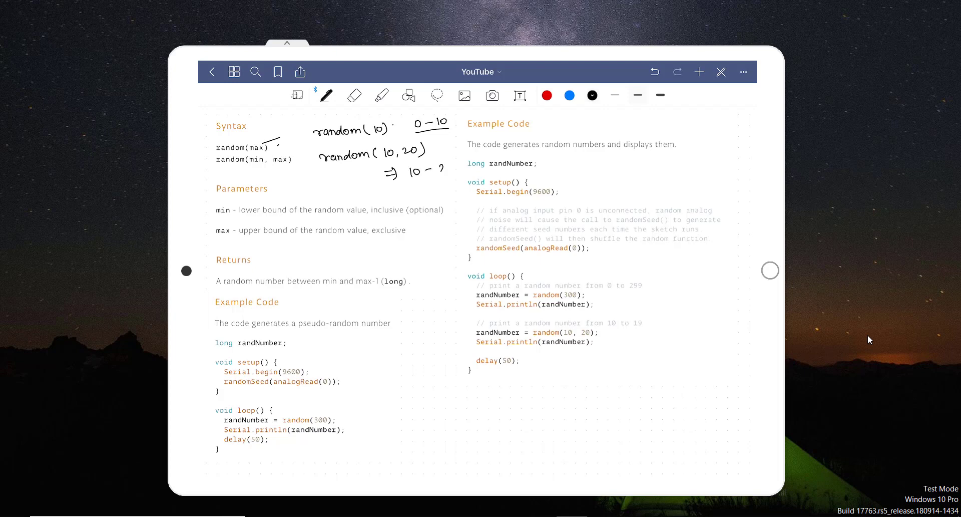
{"action": "left_click_drag", "start_coordinate": [408, 177], "coordinate": [451, 170]}
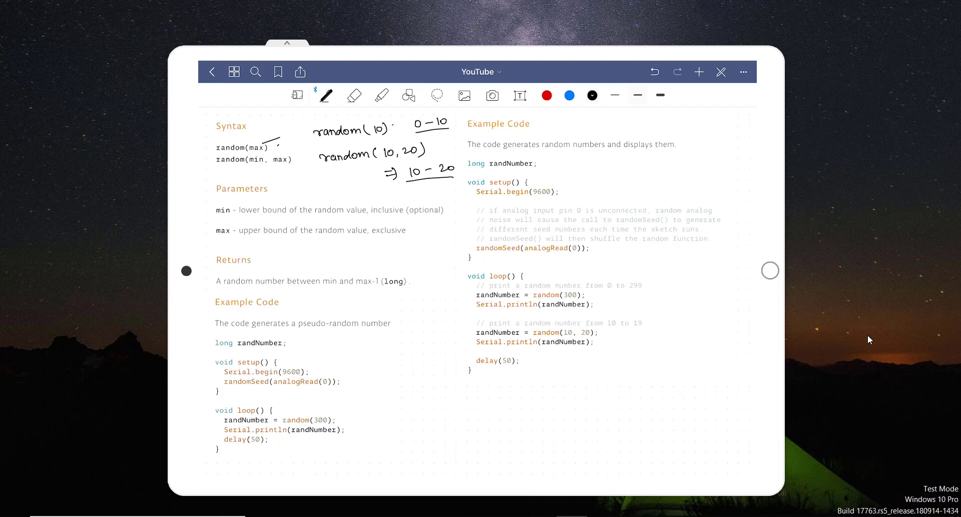
{"action": "left_click_drag", "start_coordinate": [251, 165], "coordinate": [256, 179]}
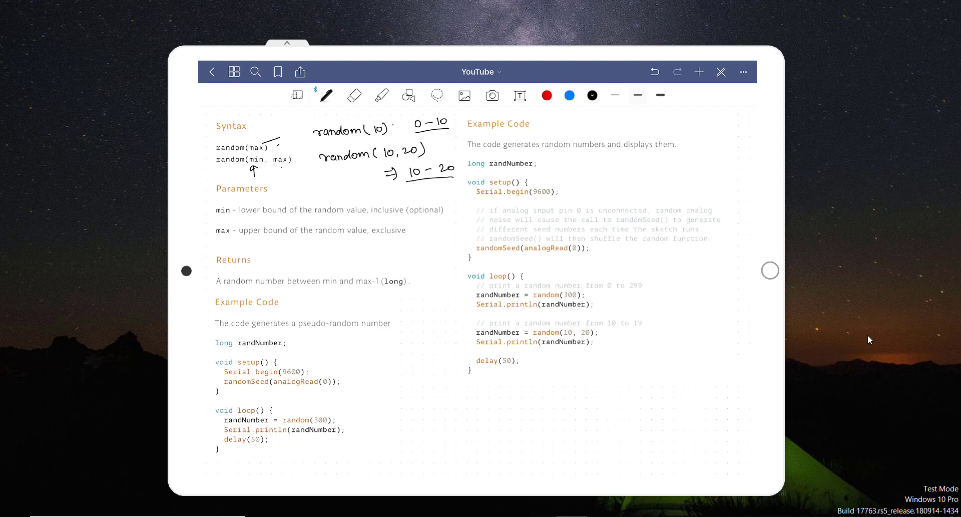
- Draw an arrow under max and another at the randomSeed(analogRead(0)) line
{"action": "left_click_drag", "start_coordinate": [283, 184], "coordinate": [282, 165]}
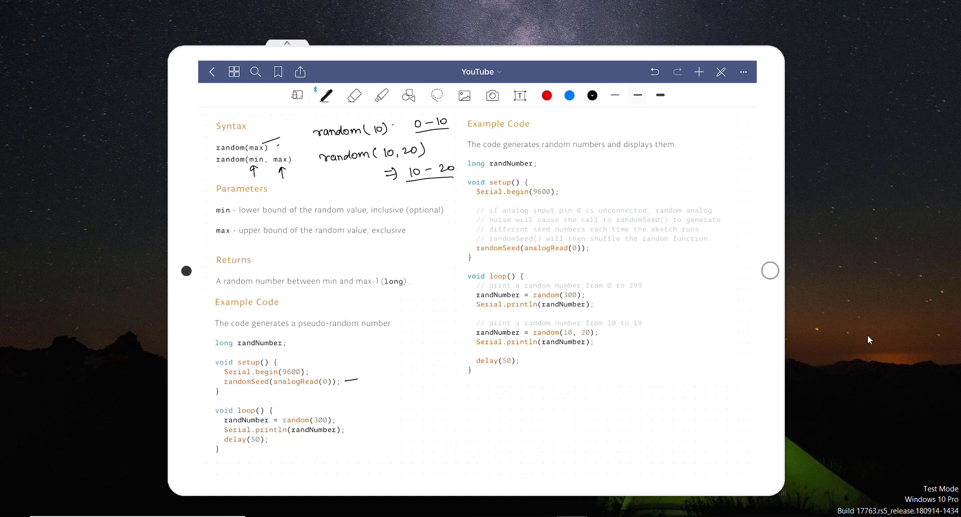
{"action": "left_click_drag", "start_coordinate": [358, 378], "coordinate": [344, 381]}
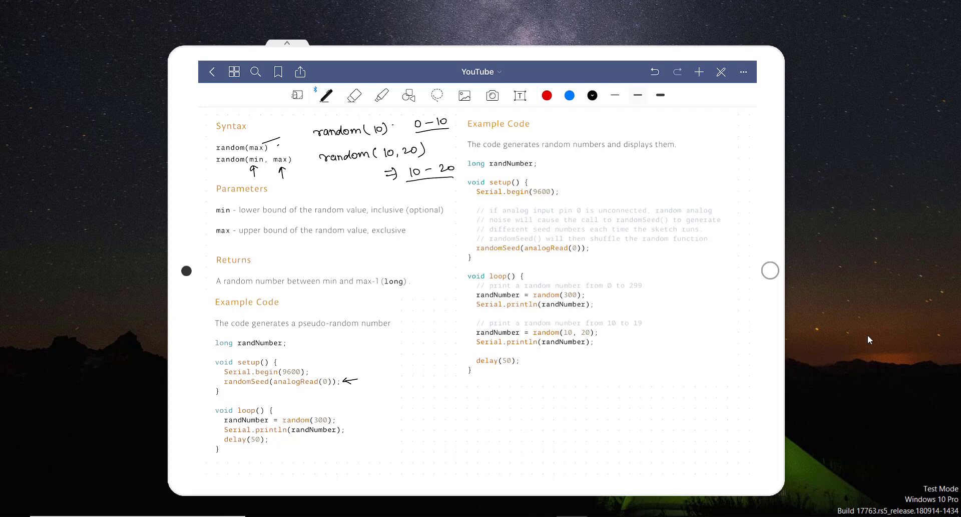